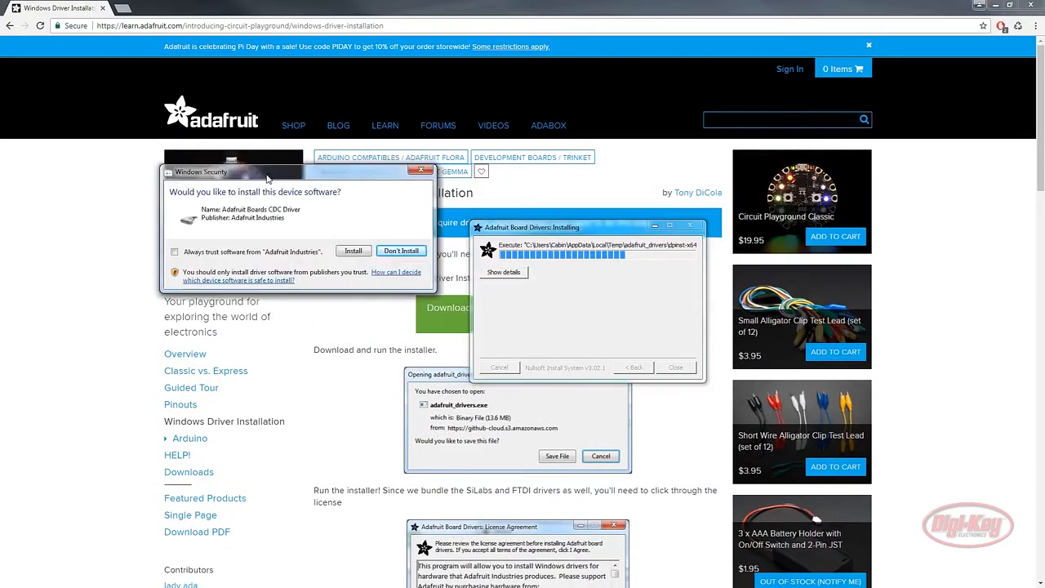
Step: Always trust Adafruit Industries software and install the Adafruit Boards CDC driver
left_click(366, 281)
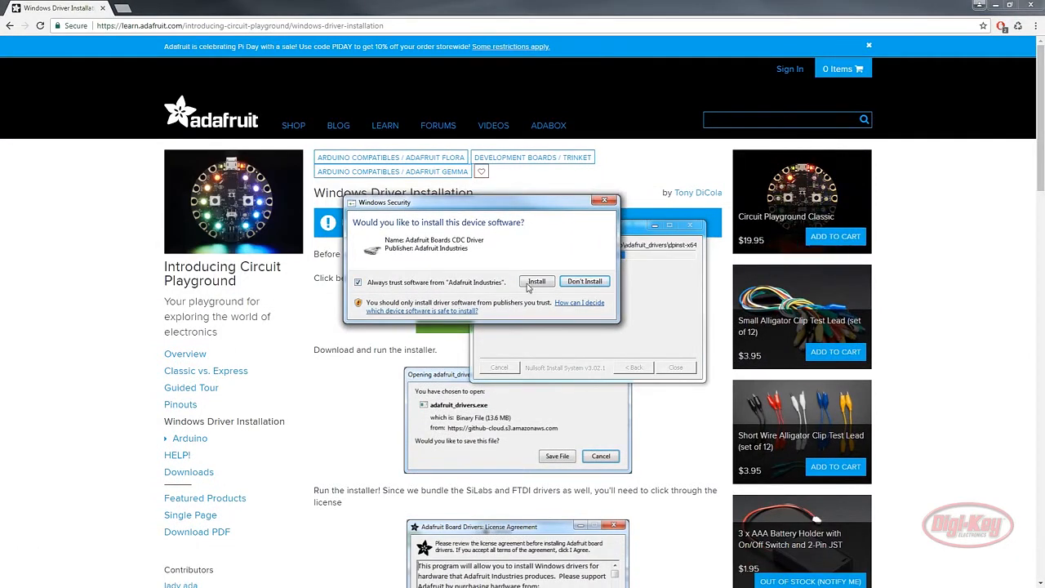
left_click(536, 281)
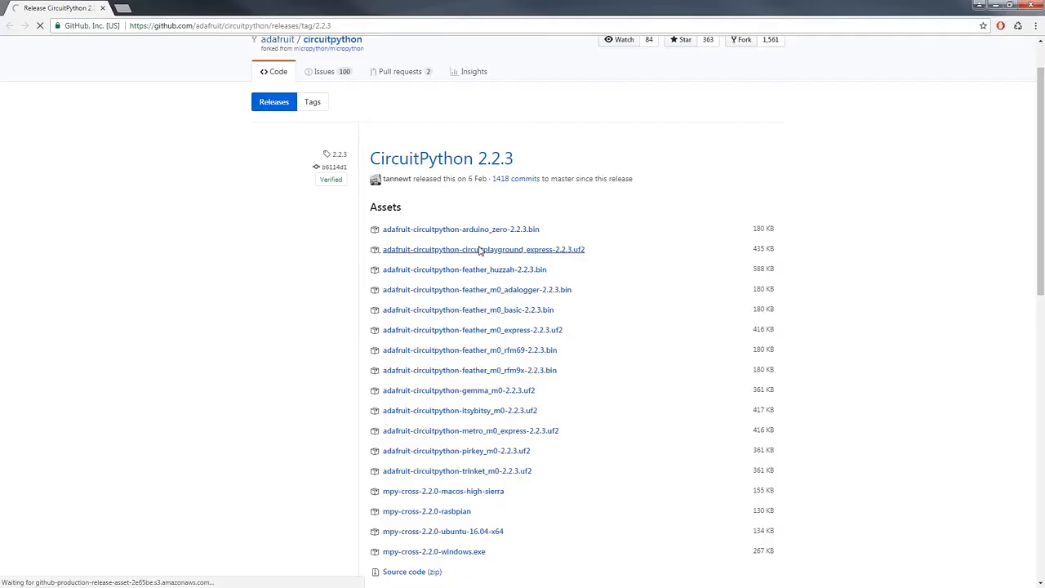
Step: Download adafruit-circuitpython-circuitplayground_express-2.2.3.uf2 from the release assets
left_click(484, 249)
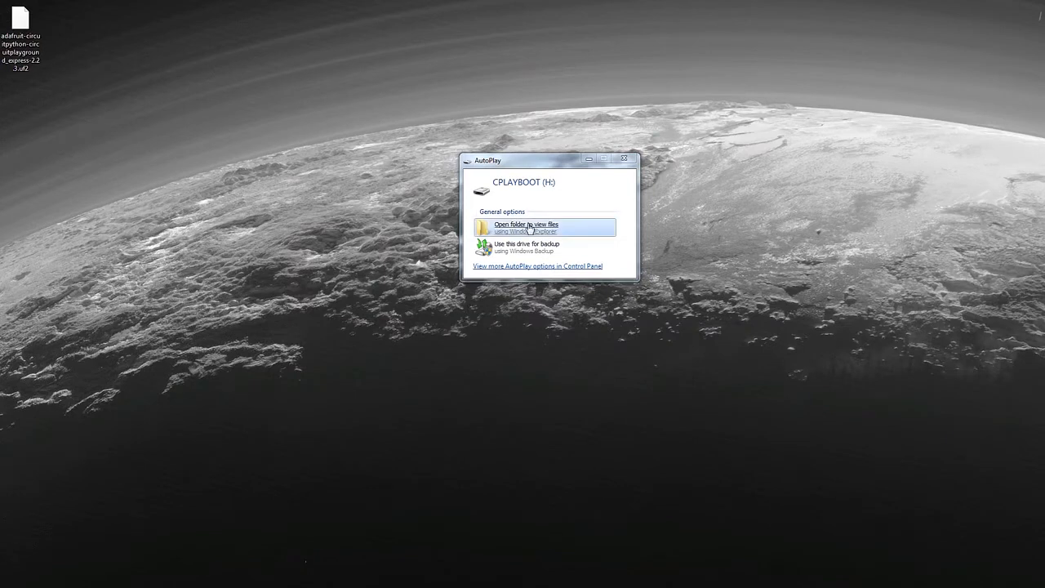
Step: View the CPLAYBOOT drive's files so the .uf2 can be copied onto the board
left_click(526, 229)
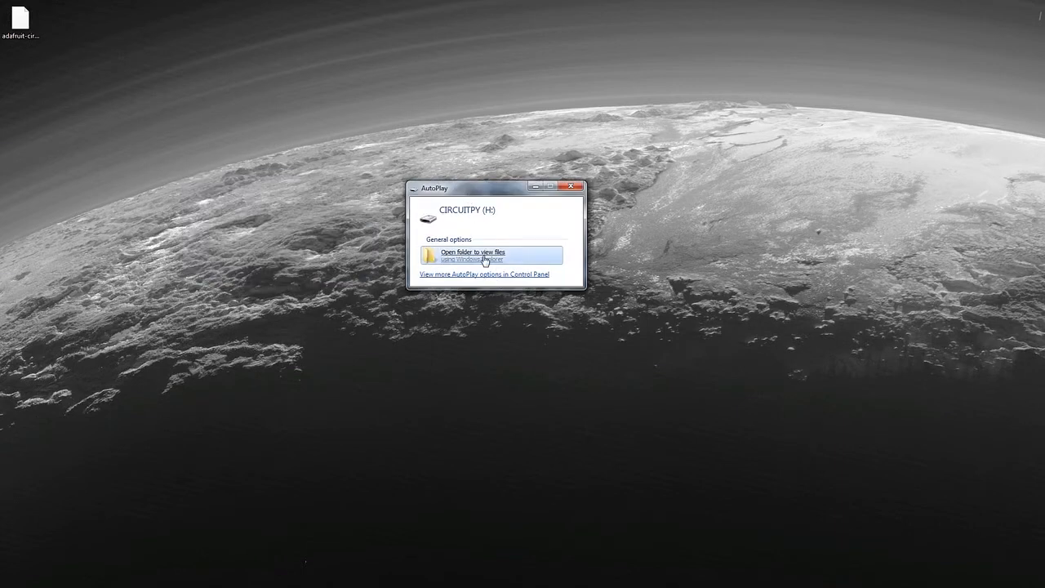
Step: View the CIRCUITPY drive's files in Explorer and inspect script.py
left_click(475, 255)
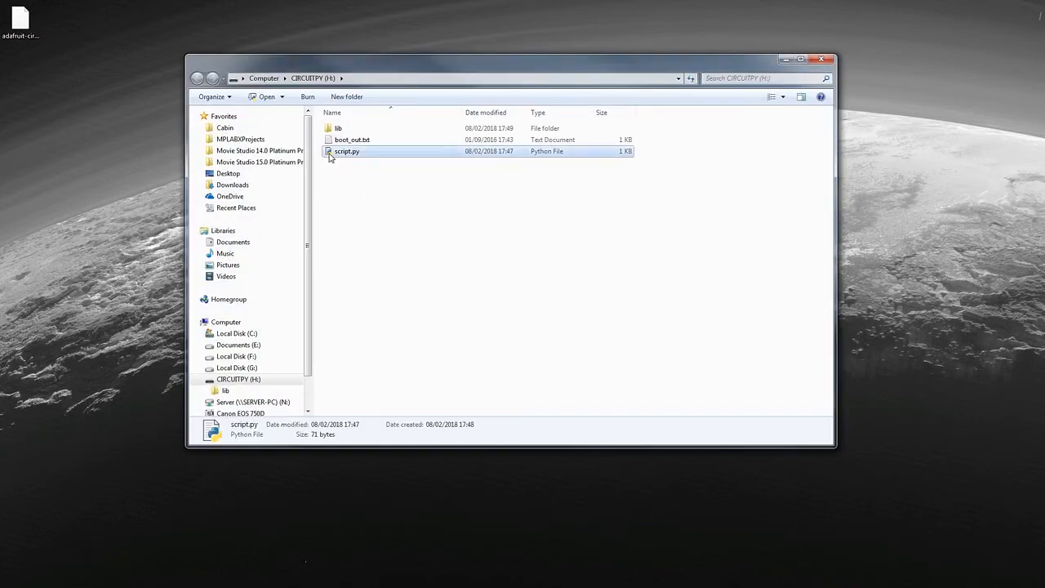
left_click(353, 140)
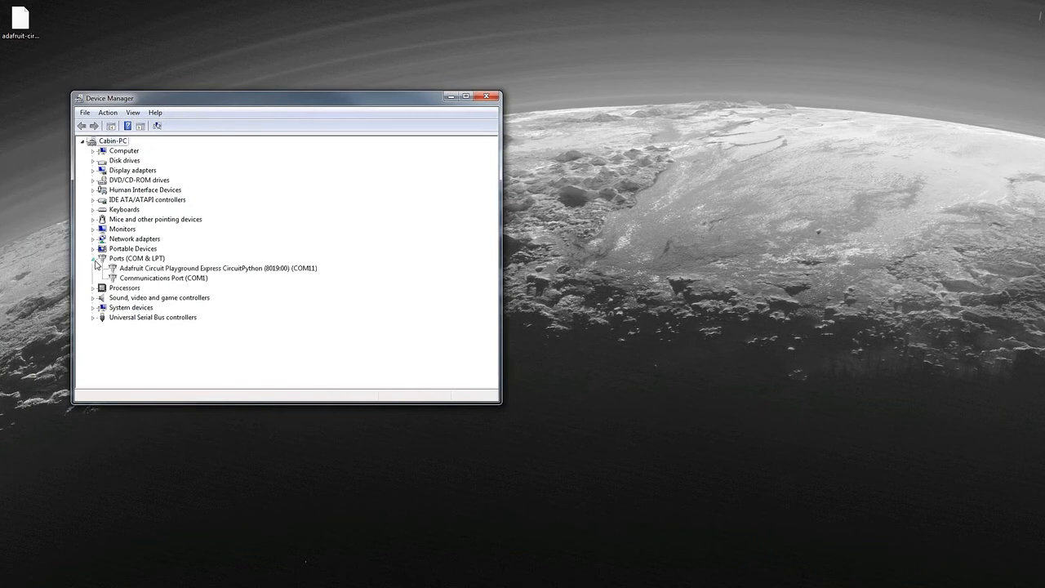
Step: Expand Ports (COM & LPT) to read the Circuit Playground Express COM number
left_click(217, 267)
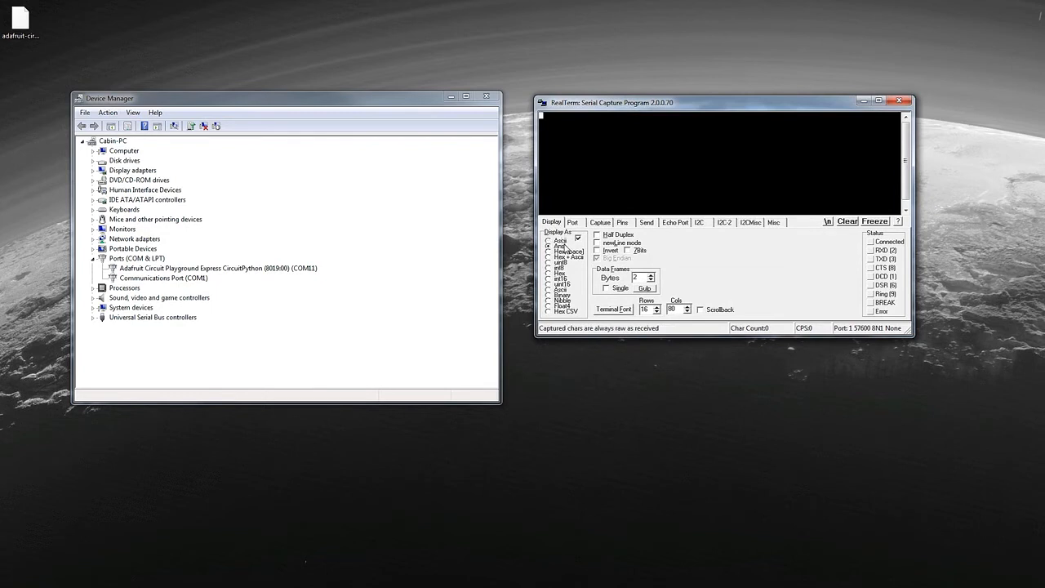
Step: Show RealTerm's Port settings with the Baud choices listed
left_click(571, 222)
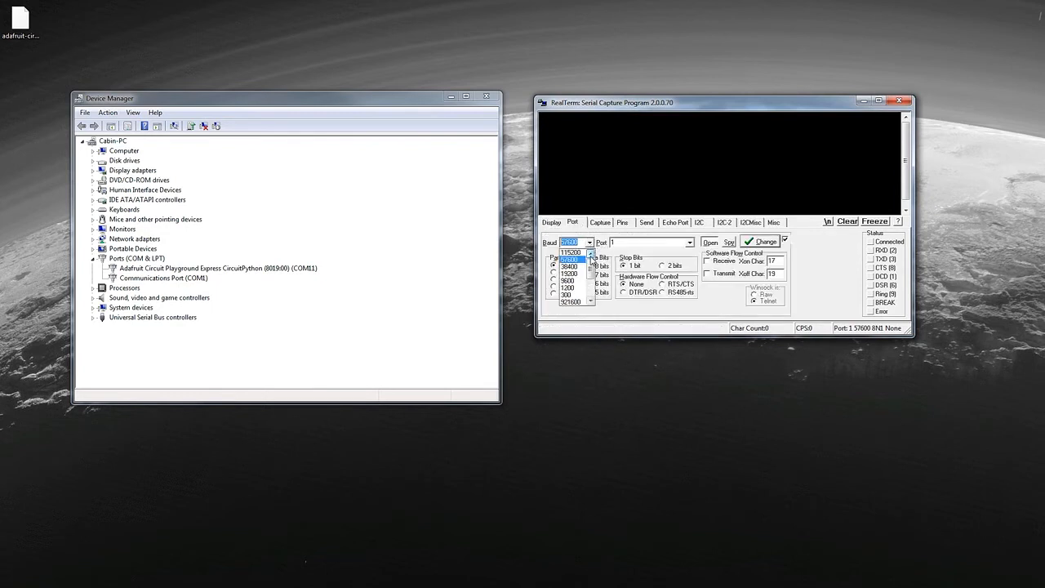